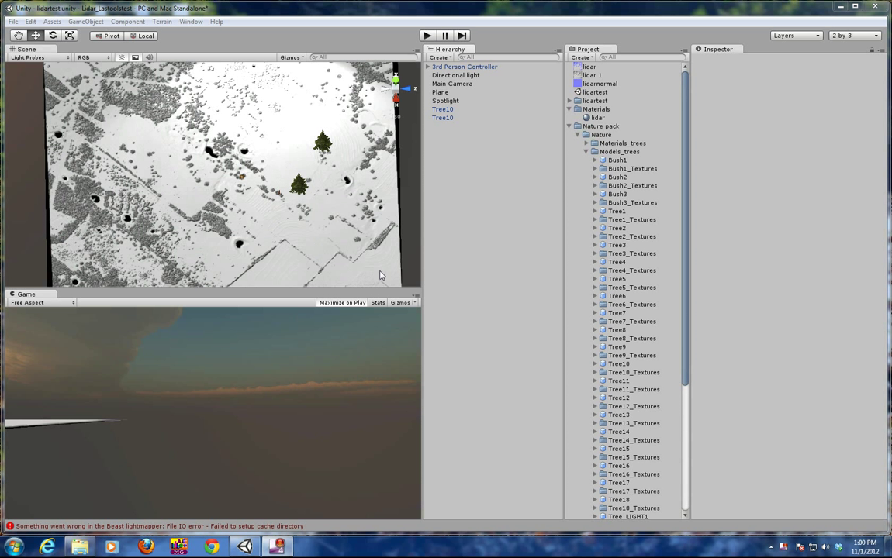
mouse_move(357, 220)
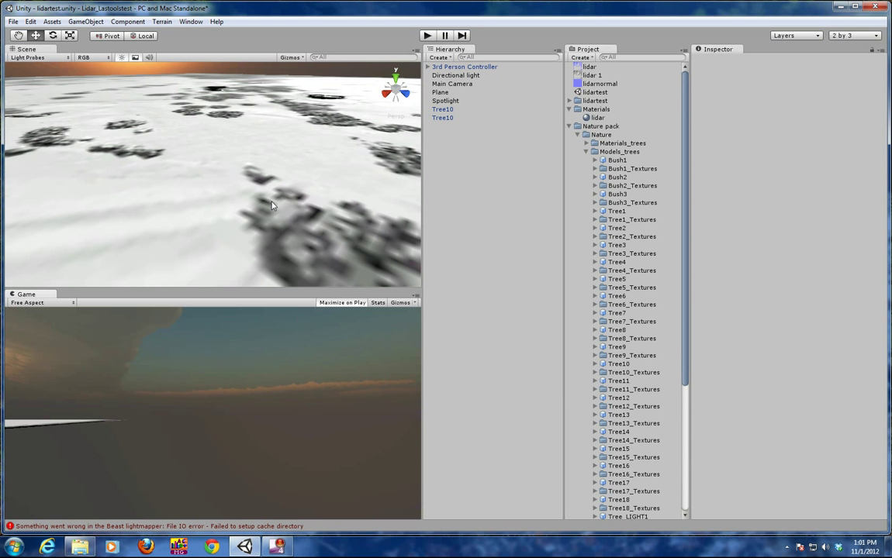
Step: Select the Plane, review its Snar Parallax Specular material, and search 'lidar' in the texture picker
click(440, 93)
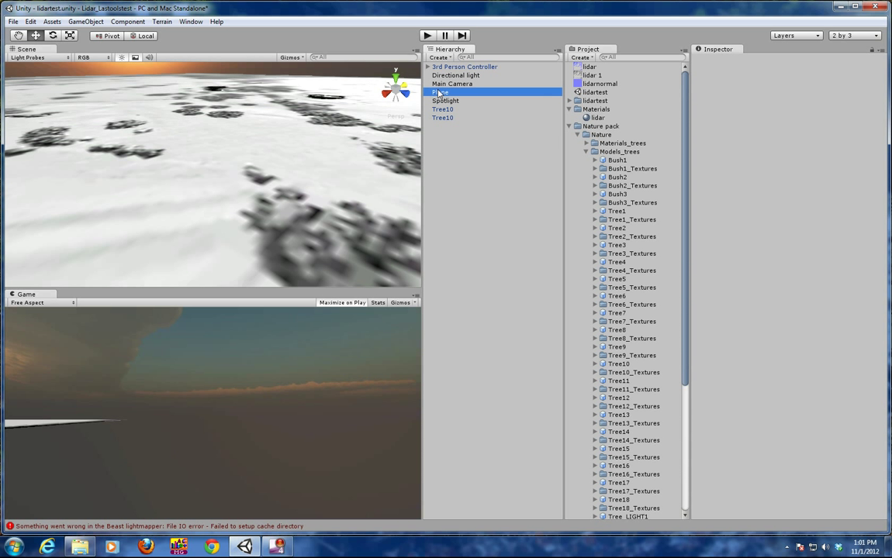
click(441, 92)
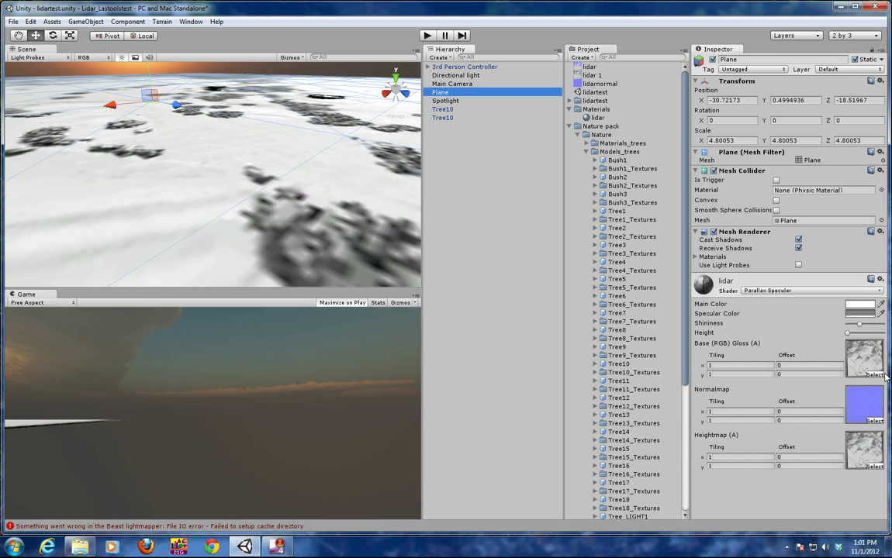
mouse_move(760, 294)
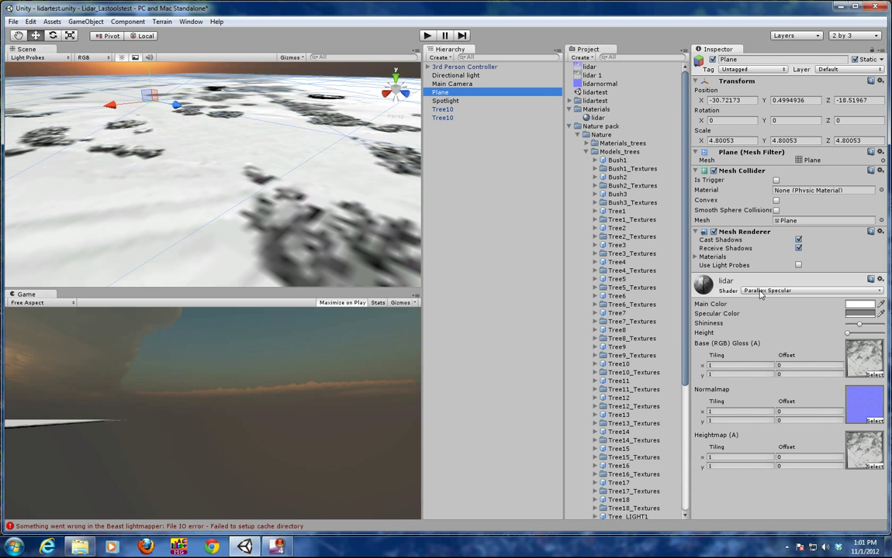
mouse_move(822, 325)
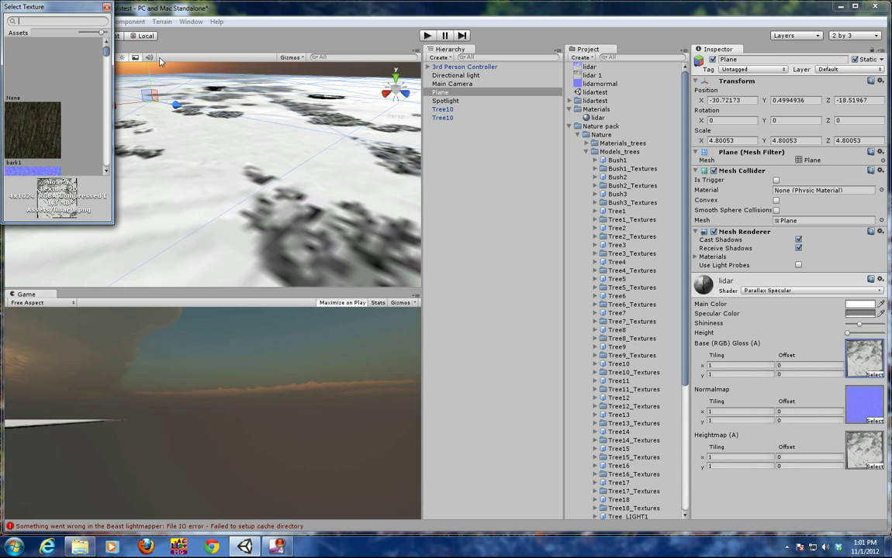
scroll(down, 3)
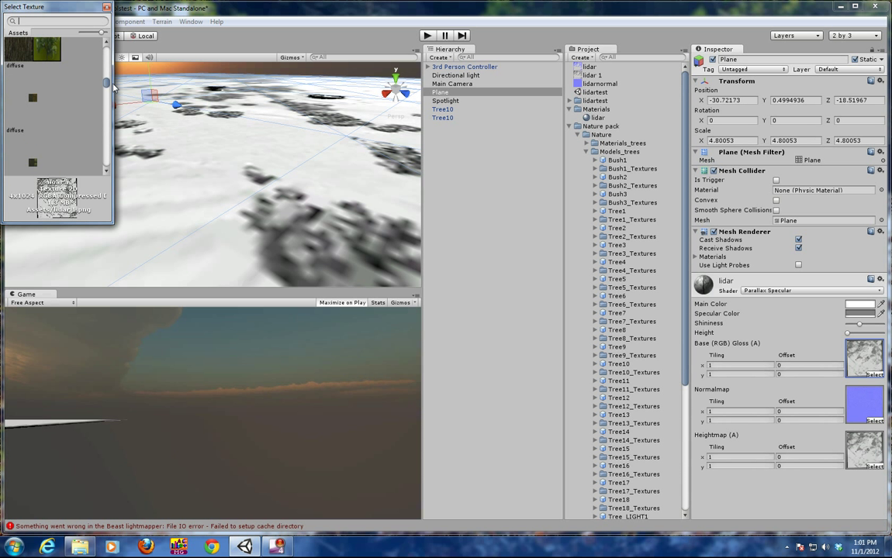
scroll(down, 3)
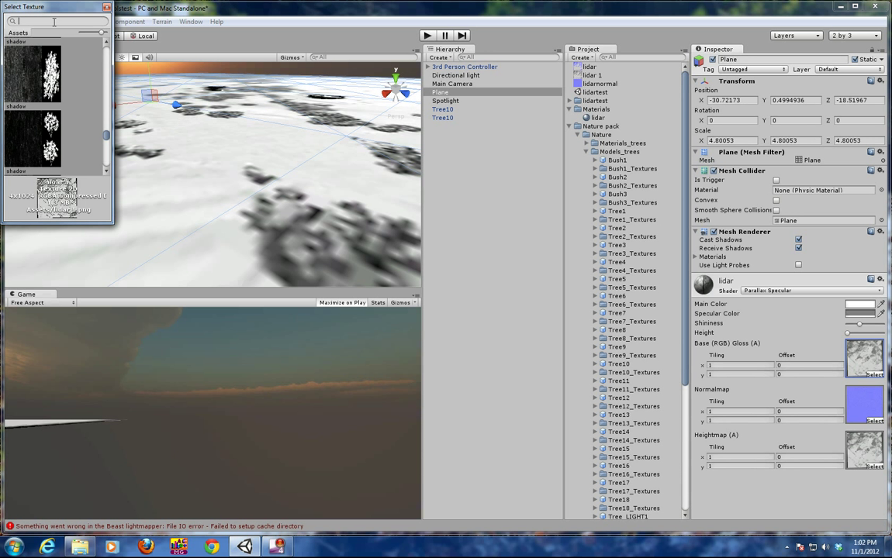
text(lidar)
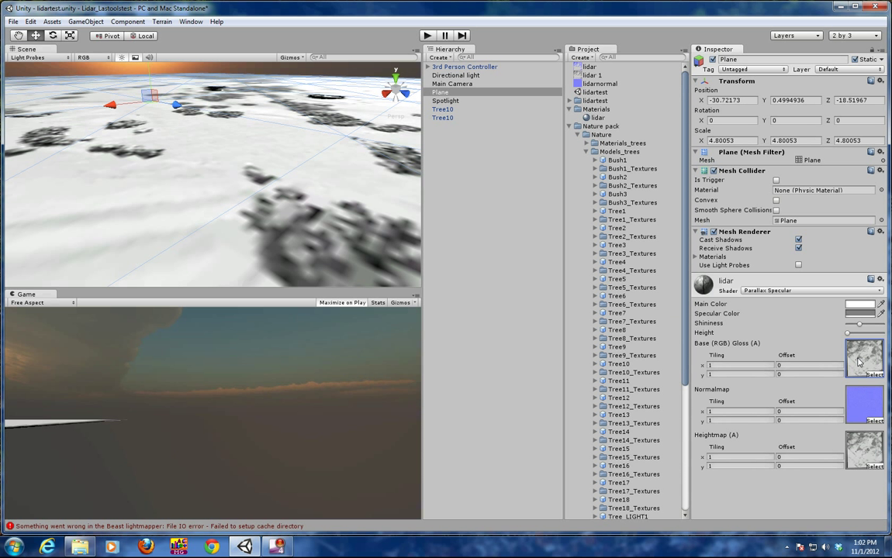
Step: Switch from Unity to Photoshop, which has no document loaded
click(594, 74)
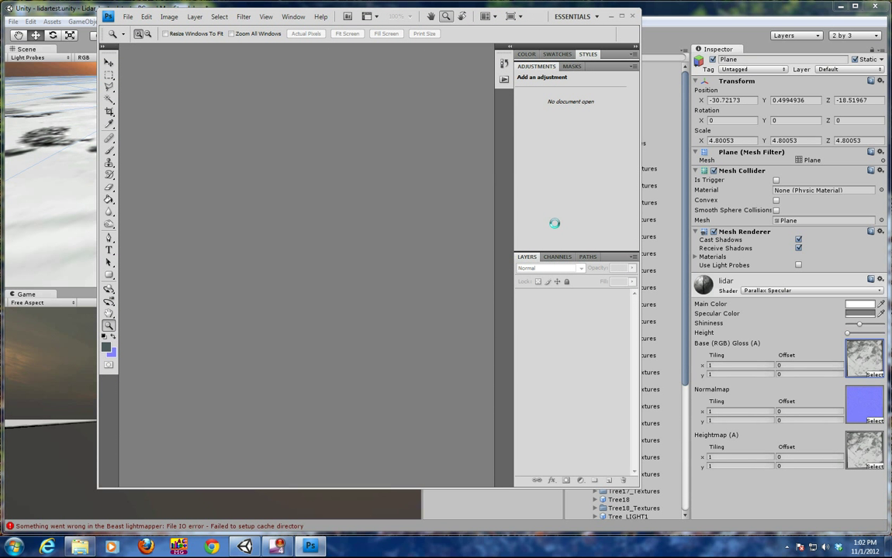
mouse_move(426, 222)
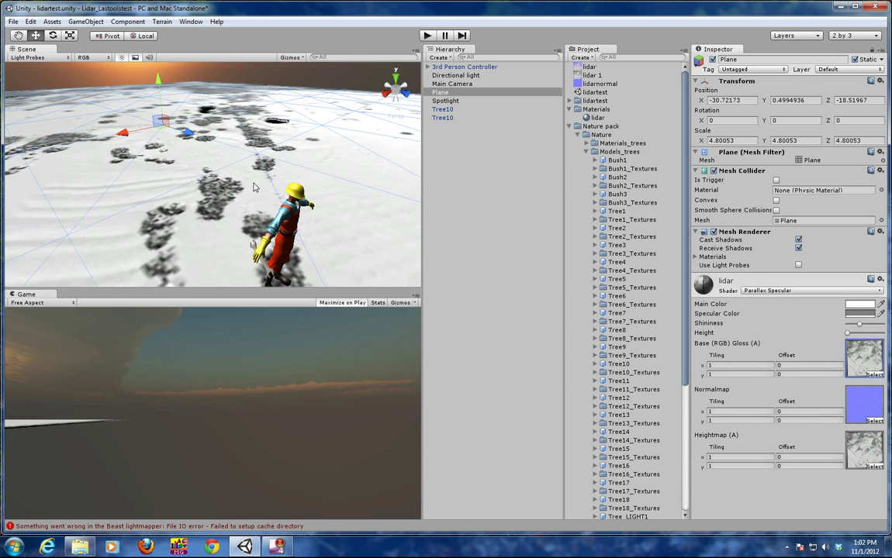
mouse_move(194, 201)
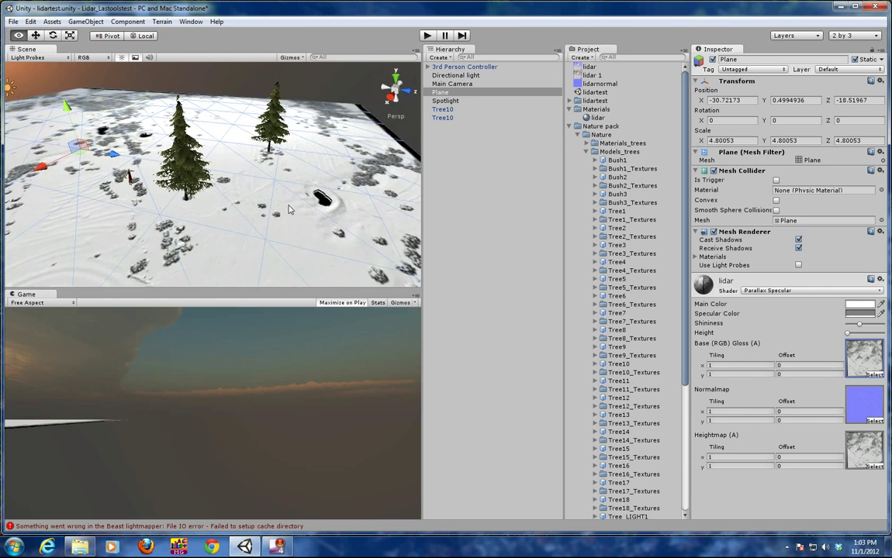
drag(233, 194, 210, 155)
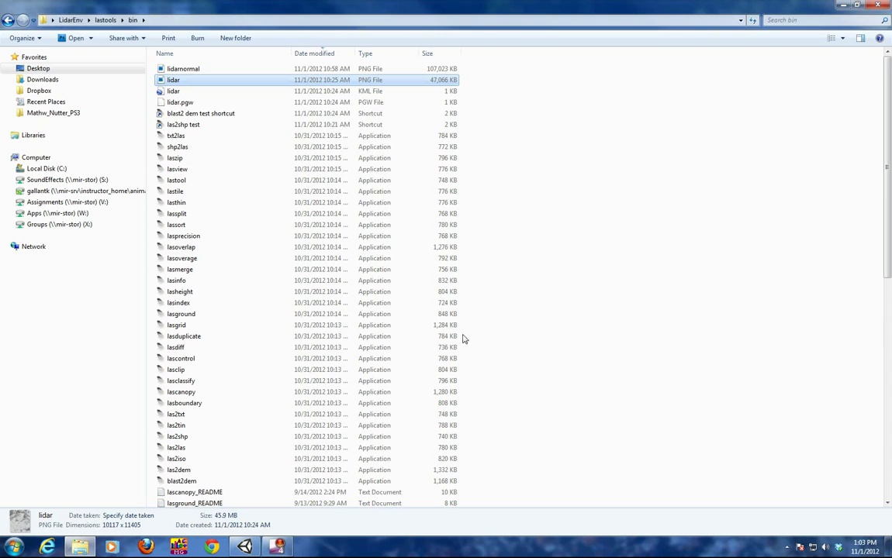
mouse_move(717, 109)
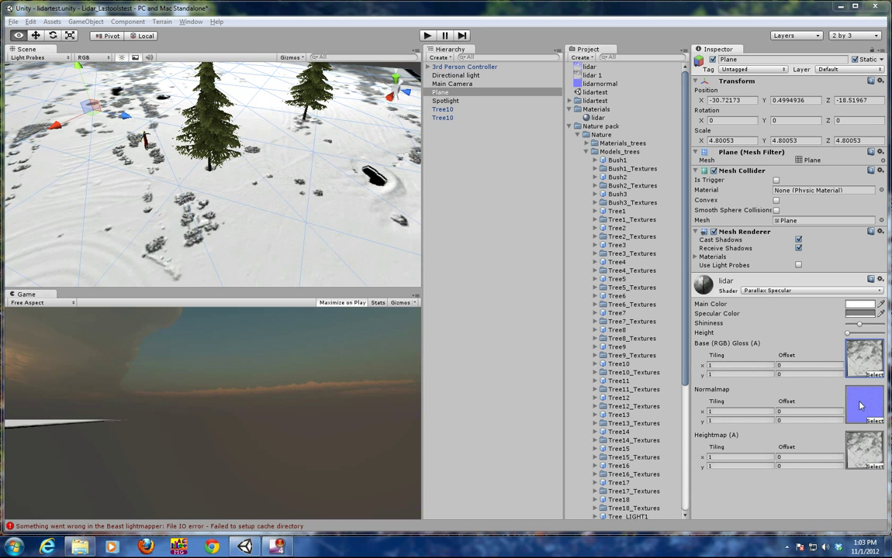
Step: Locate the lidar texture asset in the lastools bin folder
click(310, 546)
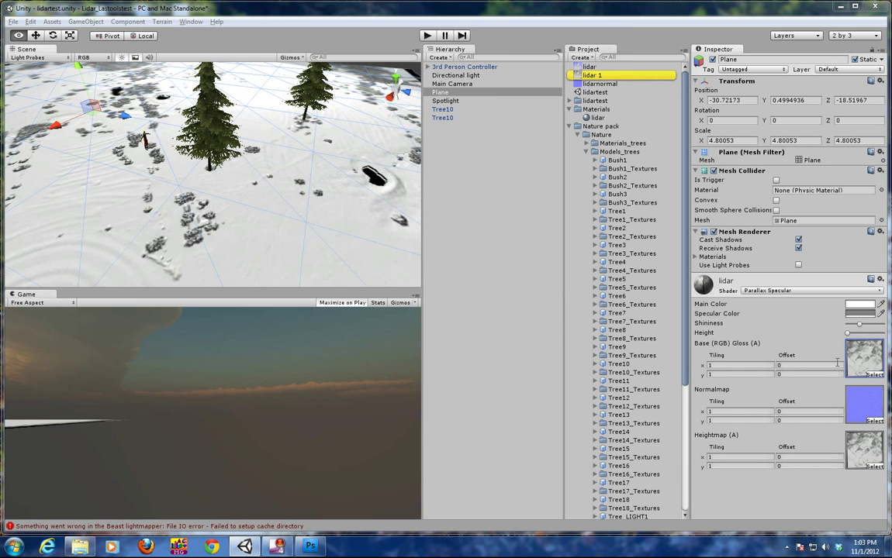
Step: Bring Photoshop back to the front over Unity
click(309, 546)
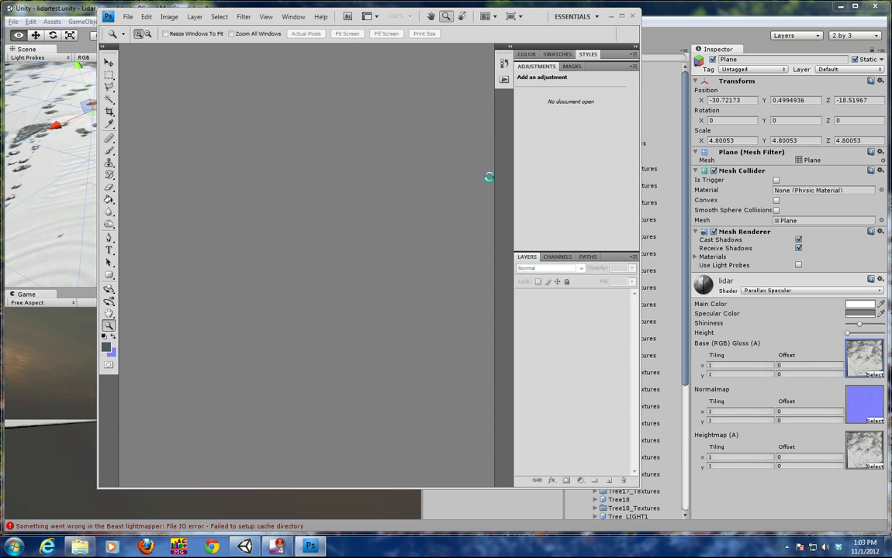
mouse_move(487, 180)
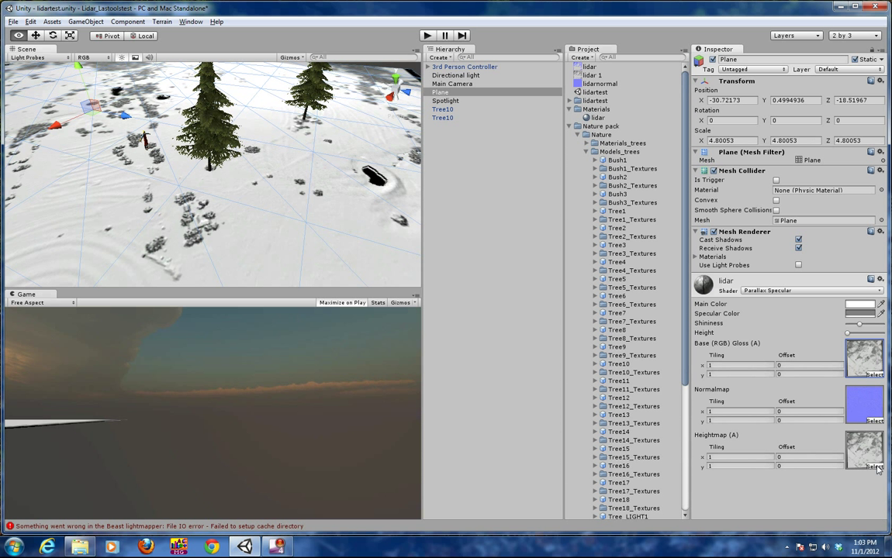
mouse_move(849, 339)
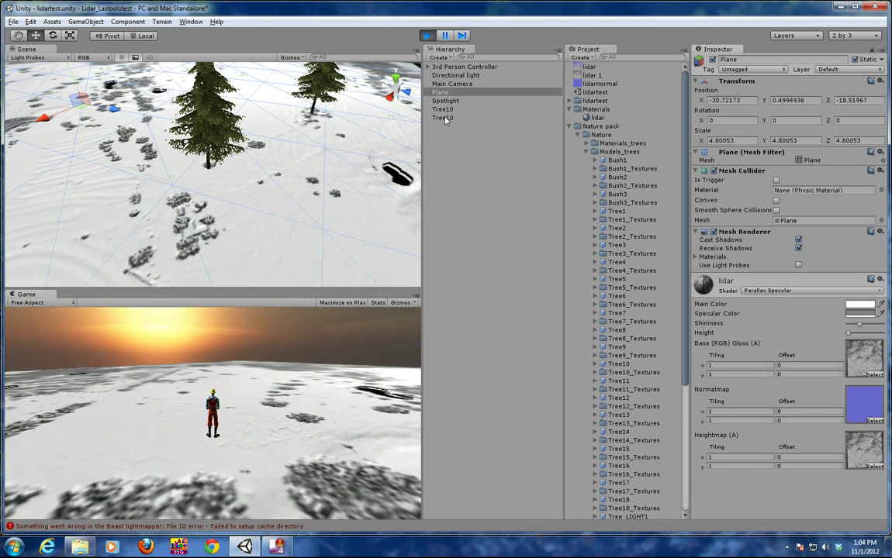
Step: Select Tree10 to show its Tree settings while the character stands on the snowy terrain
click(442, 109)
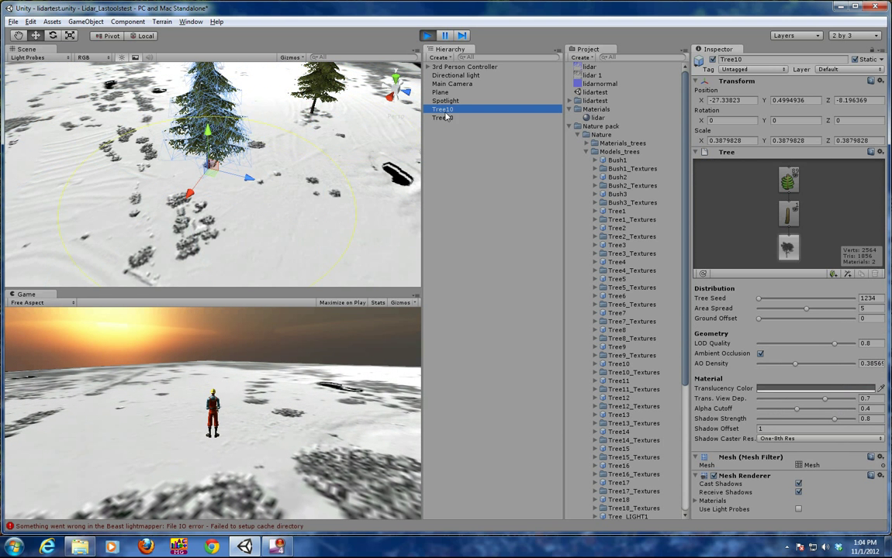